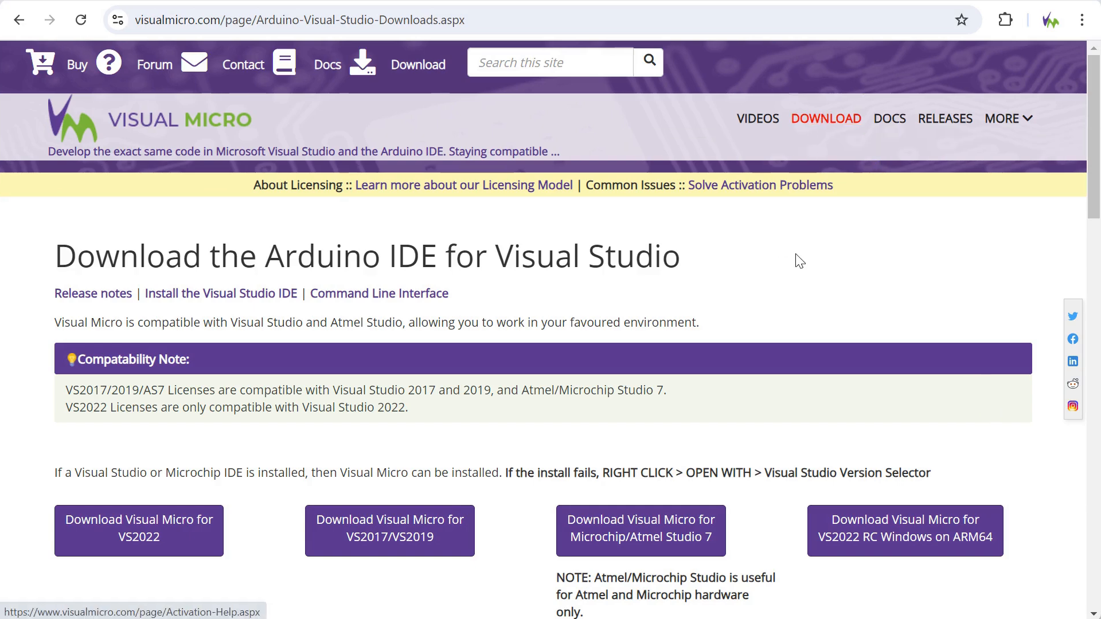
# Scroll the Visual Micro download page and show the Visual Studio 2017 installation notes
pyautogui.scroll(-3)
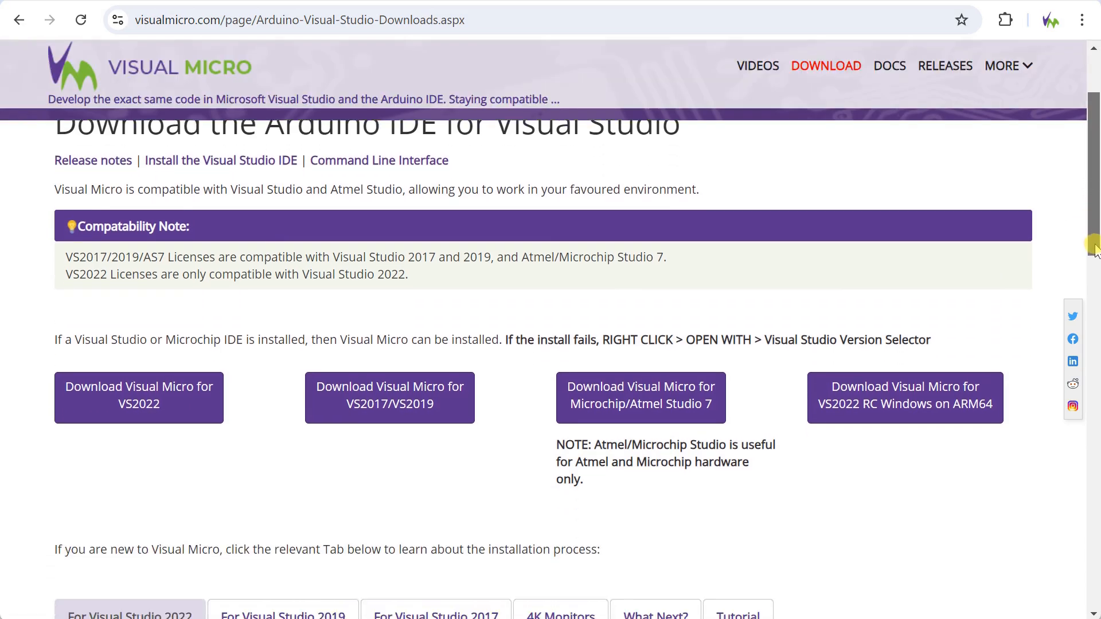
pyautogui.scroll(-3)
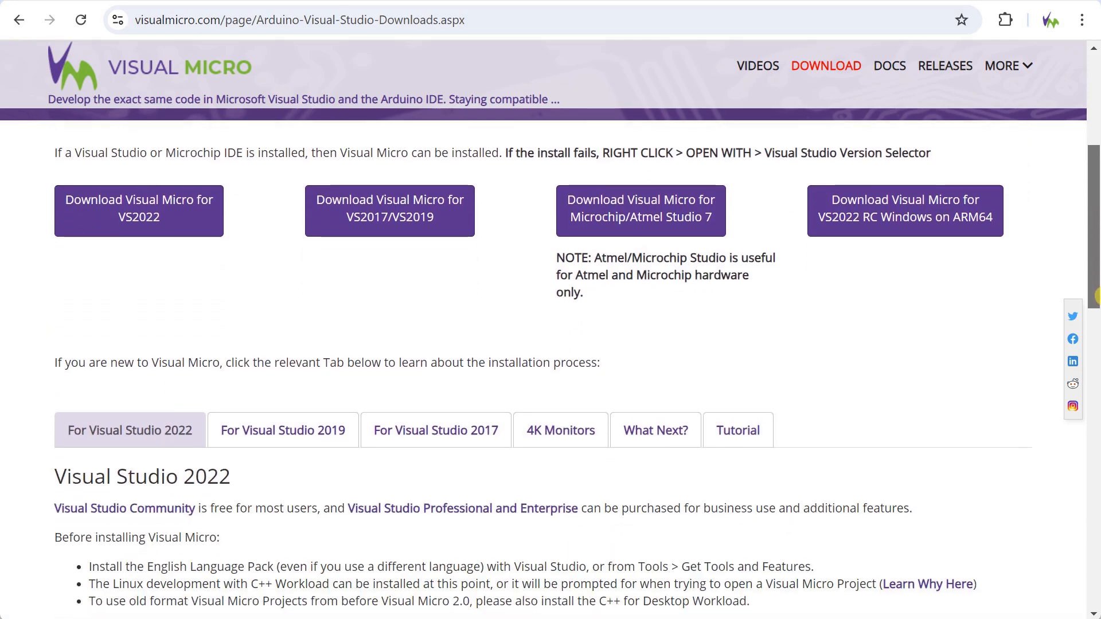
pyautogui.moveTo(388, 211)
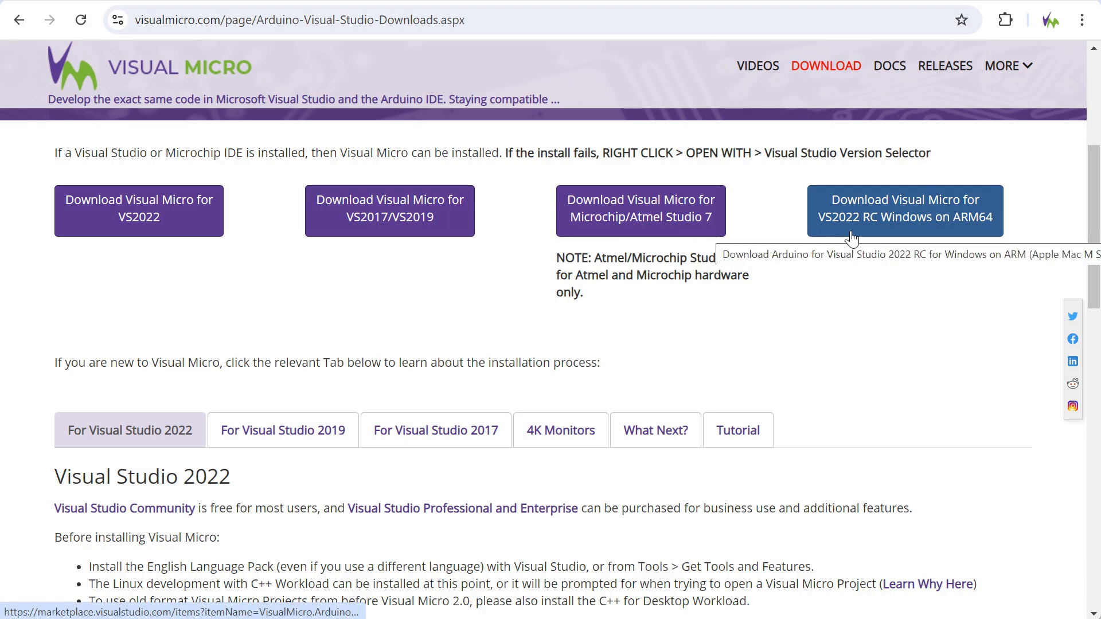
pyautogui.click(283, 429)
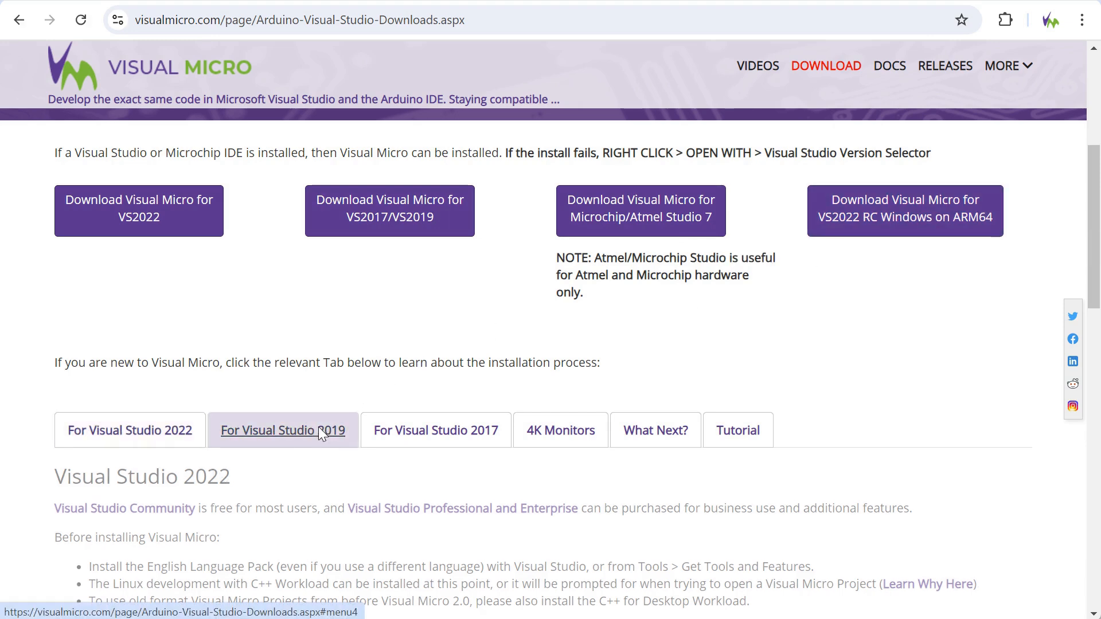
pyautogui.click(435, 429)
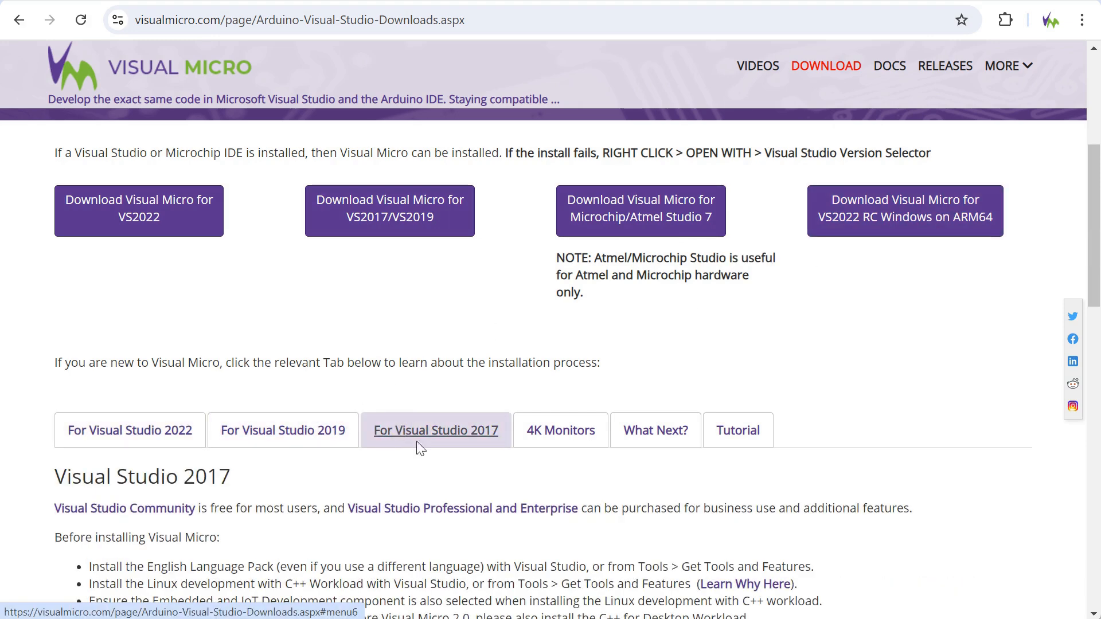
pyautogui.moveTo(1007, 566)
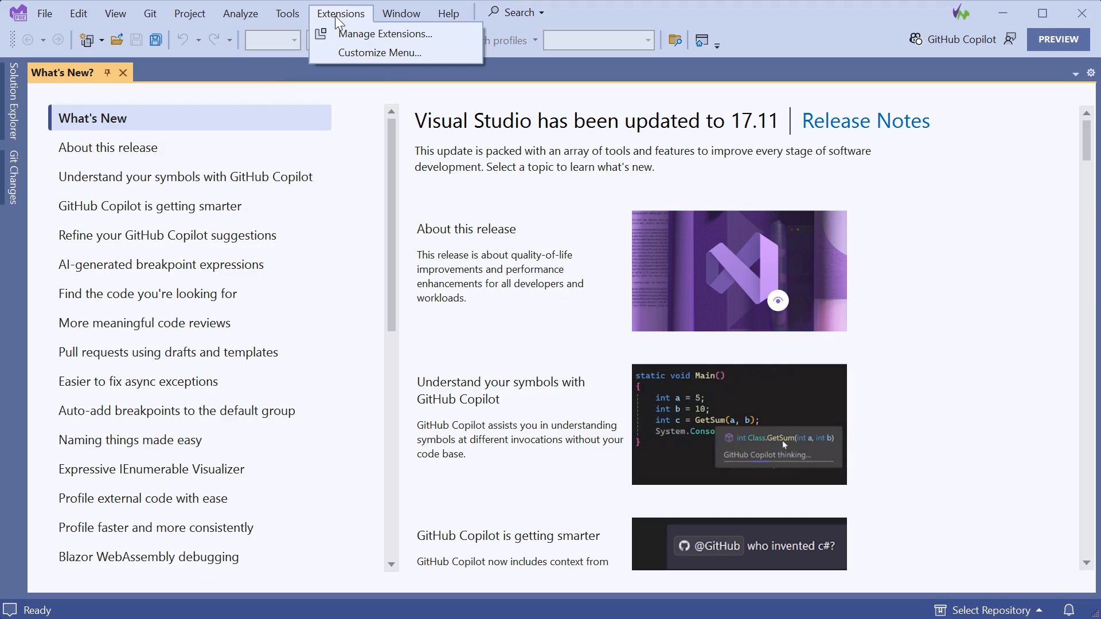
# Search Manage Extensions for 'Ard' and schedule Arduino IDE for Visual Studio 2022 to install
pyautogui.click(384, 34)
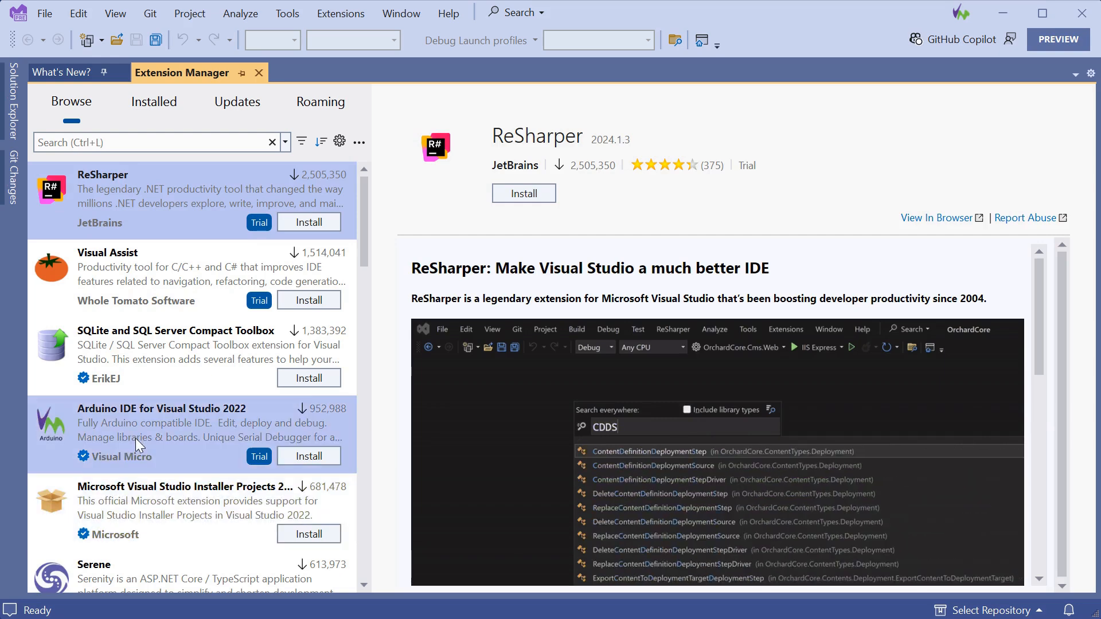
pyautogui.write('Arduino')
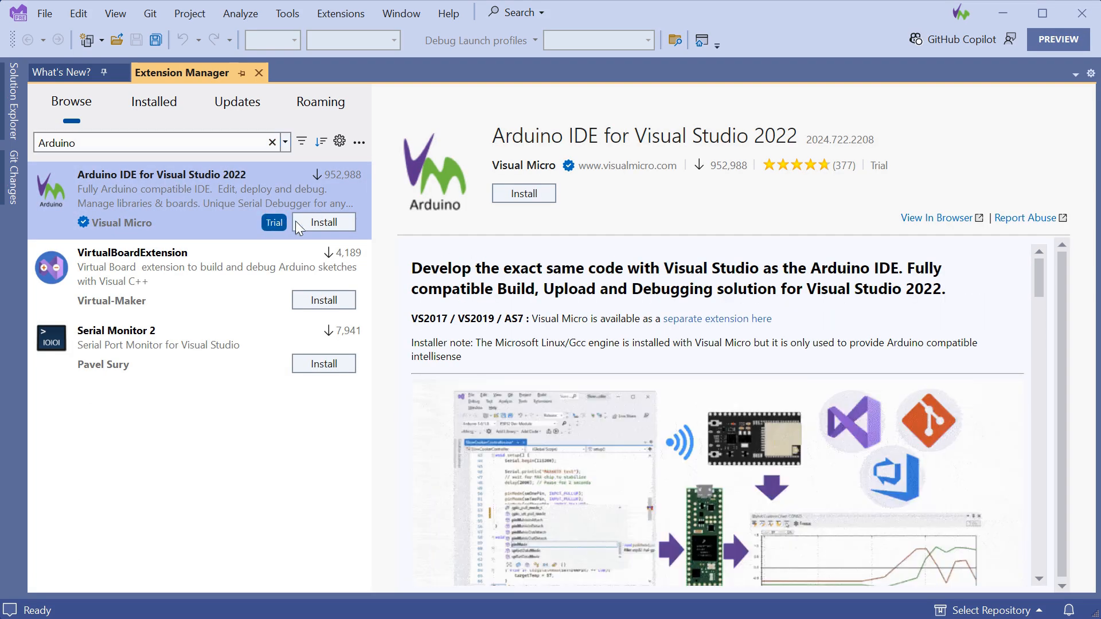
pyautogui.click(323, 222)
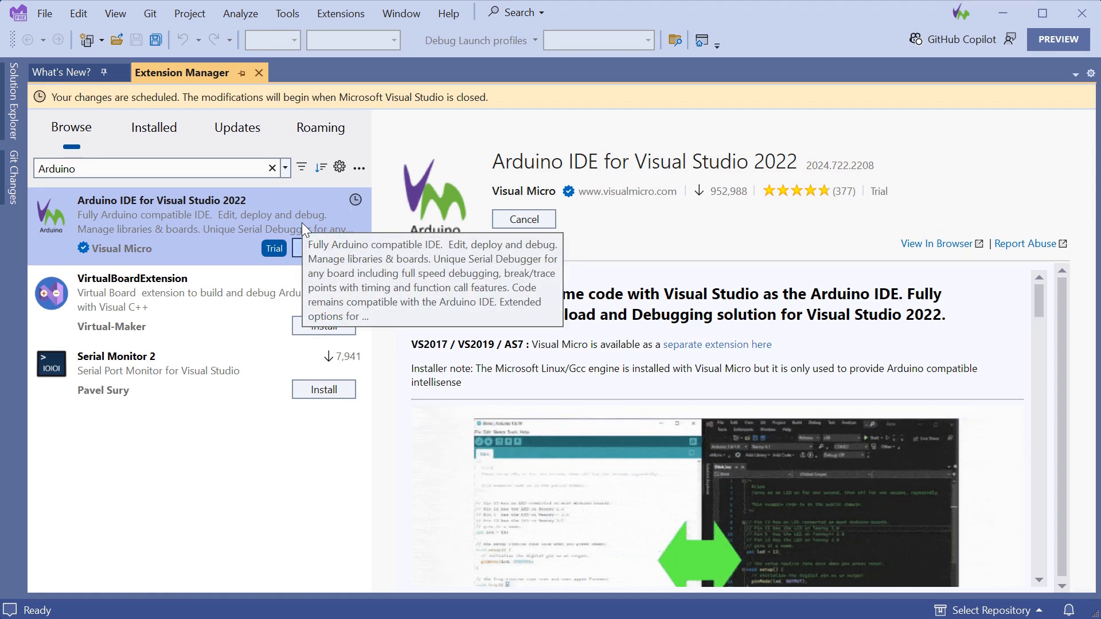
pyautogui.moveTo(362, 245)
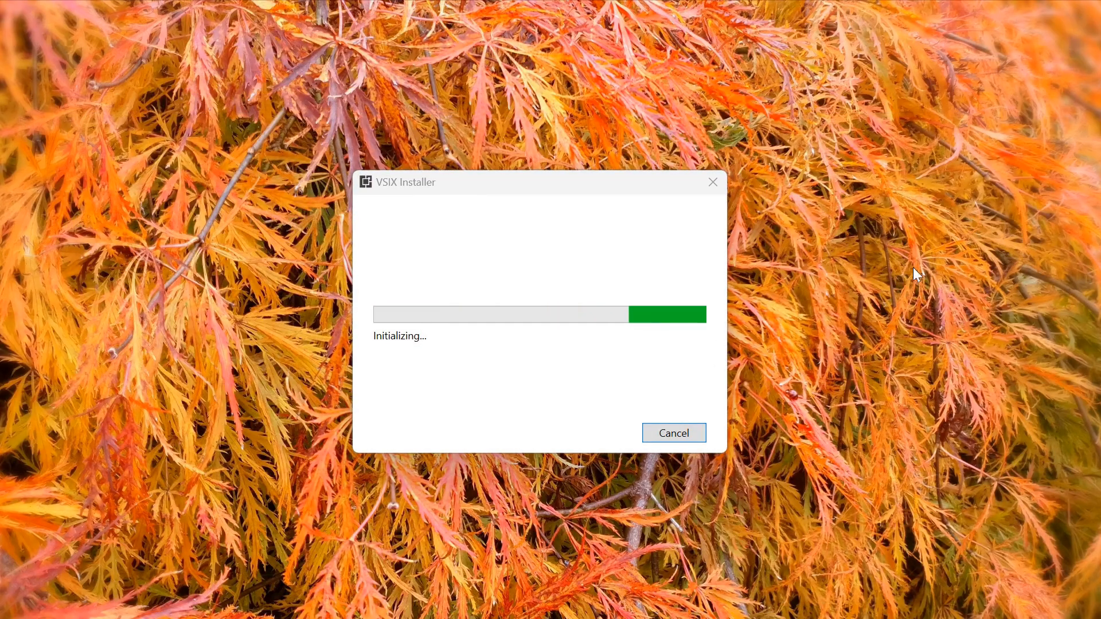
pyautogui.moveTo(870, 504)
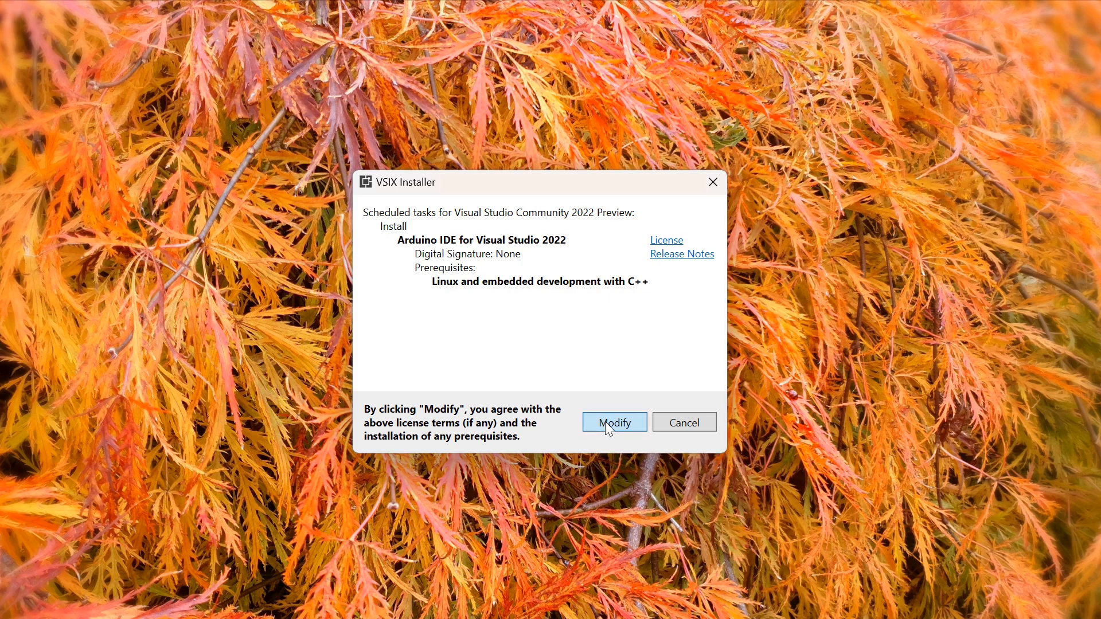
# Approve the VSIX Installer modification to install the Arduino IDE extension
pyautogui.click(612, 422)
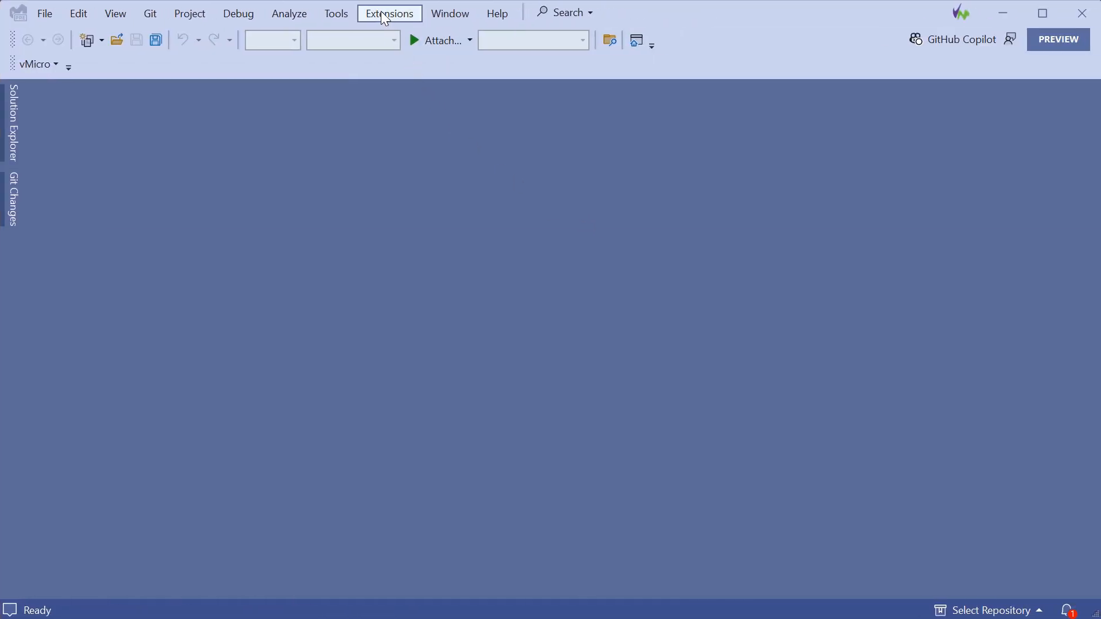
# Start the full Visual Micro trial from the Buy Visual Micro dialog
pyautogui.click(388, 13)
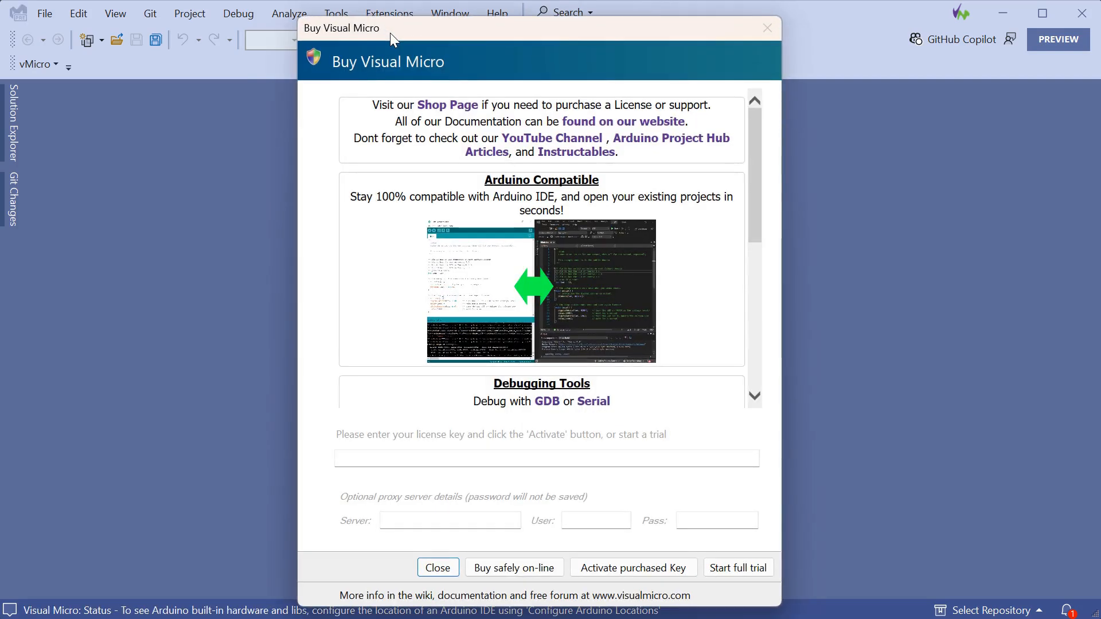
pyautogui.moveTo(728, 377)
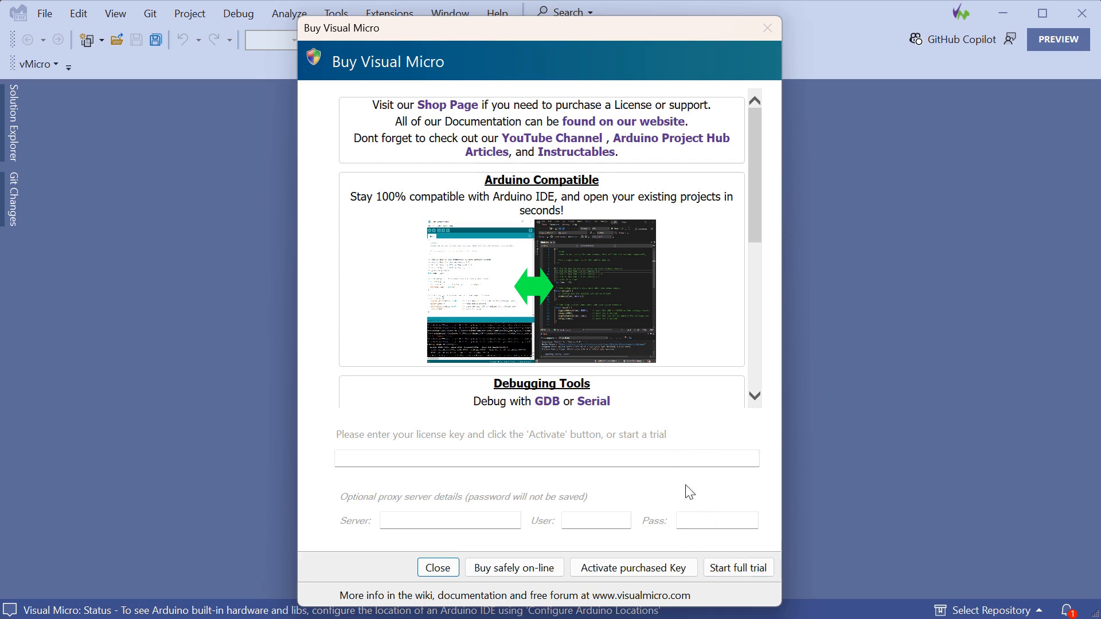
pyautogui.click(547, 457)
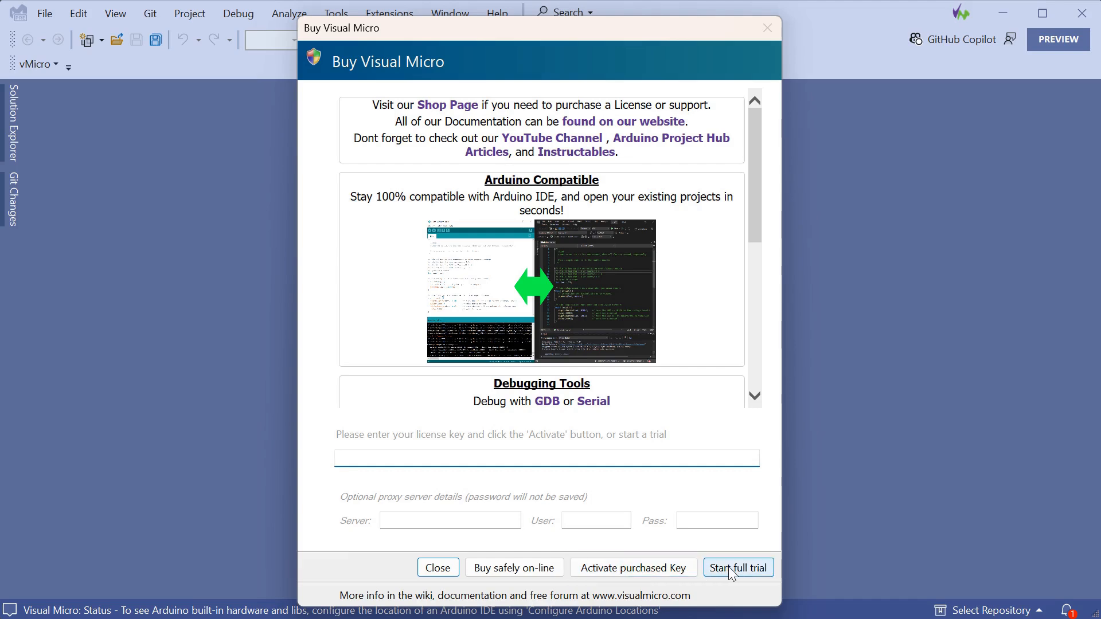
pyautogui.click(737, 567)
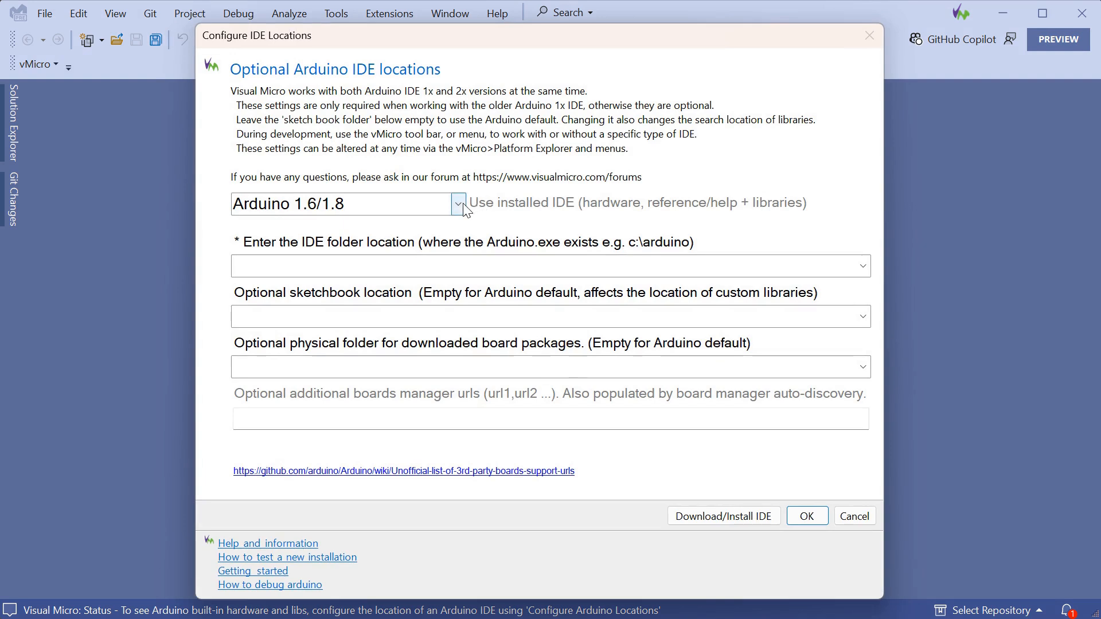
# Choose 'Visual Micro (No IDE)' in Configure IDE Locations and confirm with OK
pyautogui.click(457, 203)
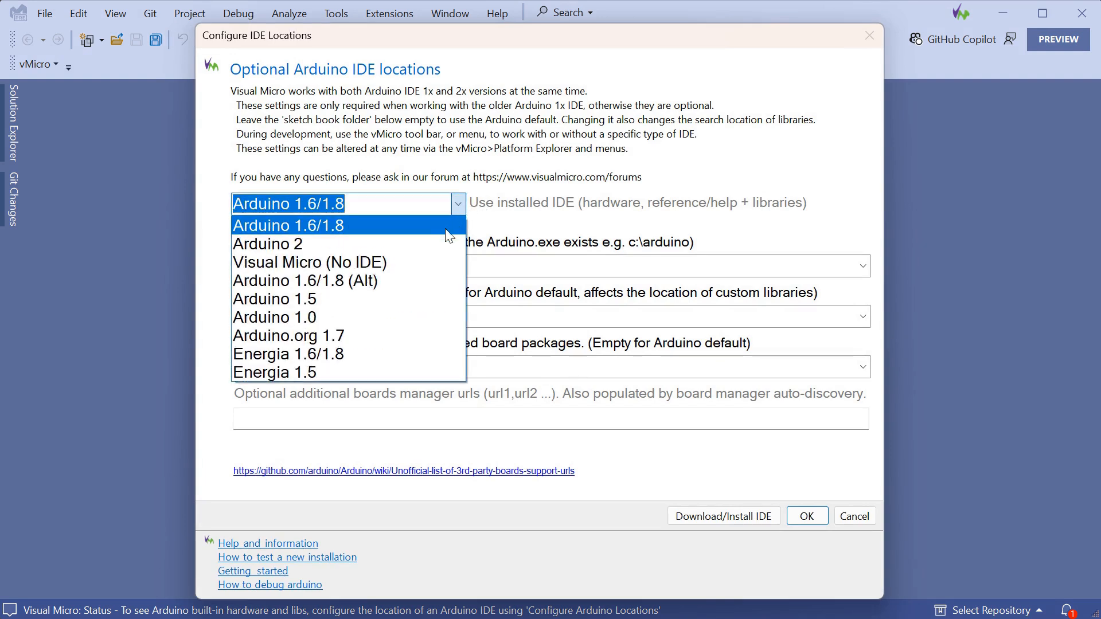
pyautogui.moveTo(309, 262)
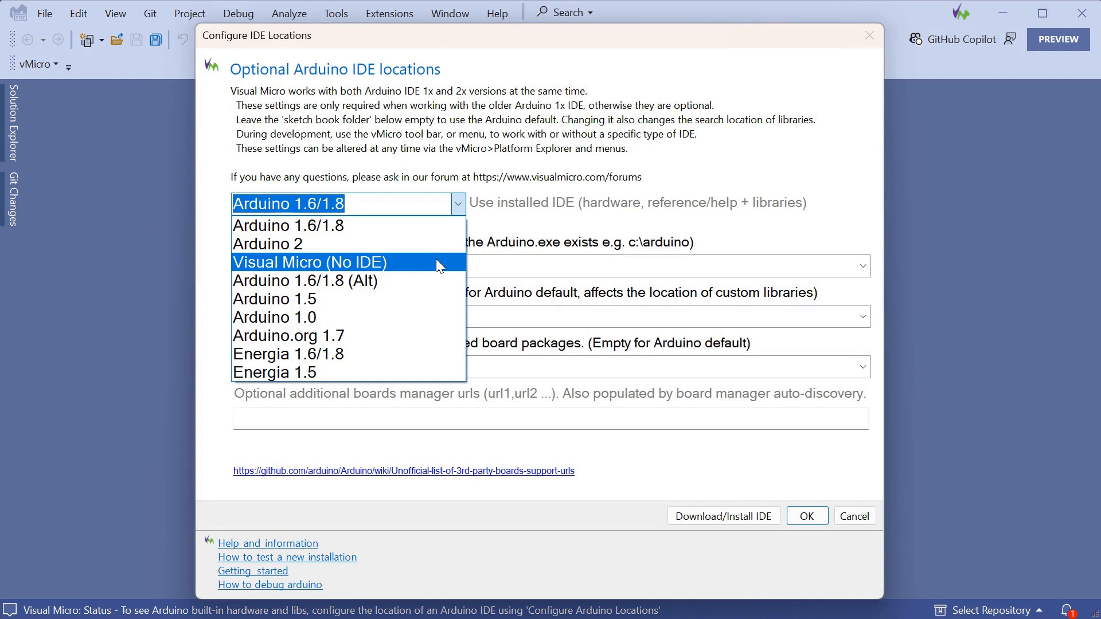
pyautogui.moveTo(429, 266)
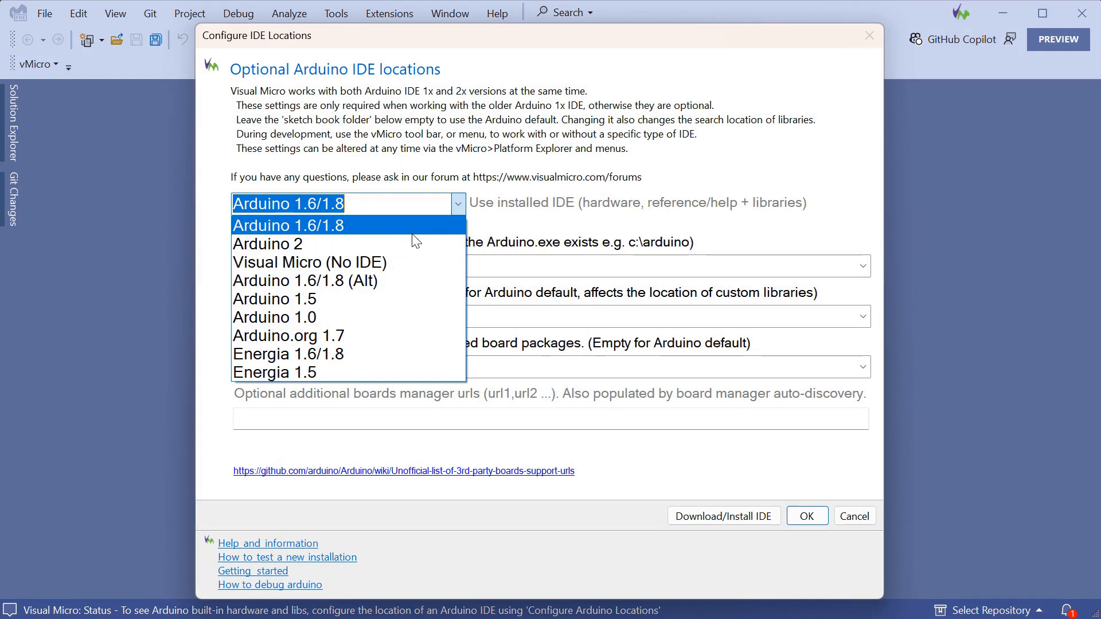
pyautogui.click(287, 225)
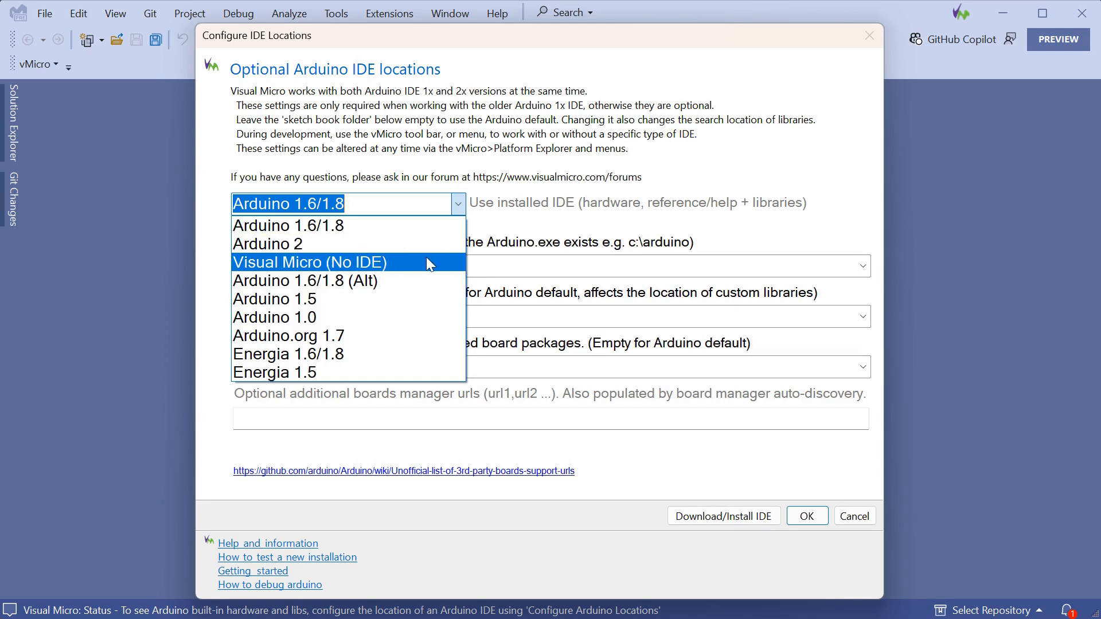
pyautogui.click(309, 262)
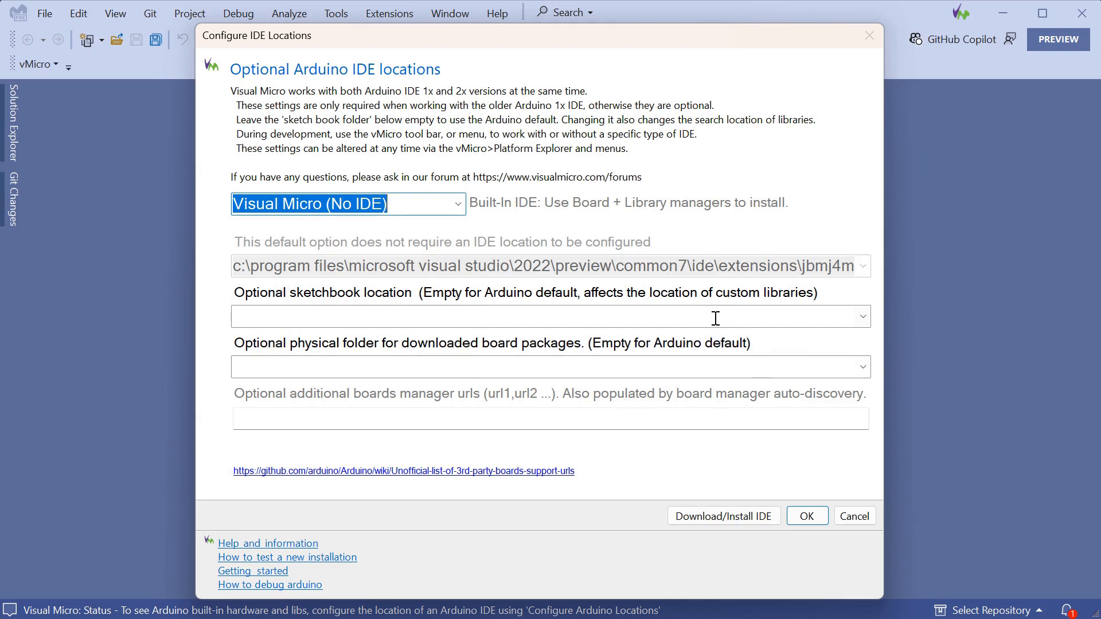
pyautogui.moveTo(656, 351)
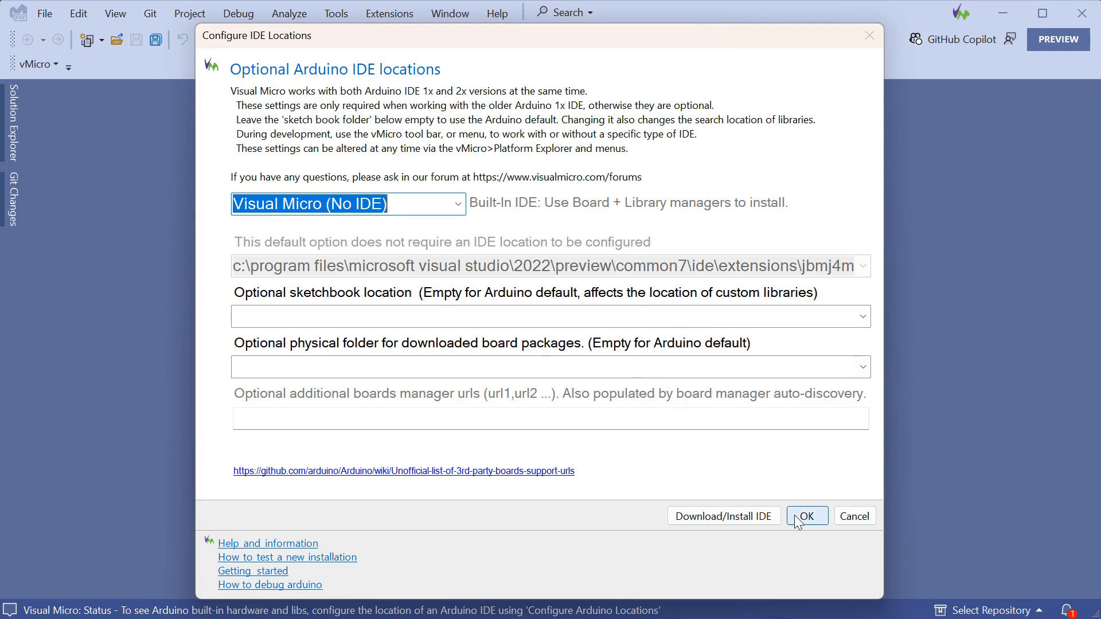
pyautogui.click(806, 516)
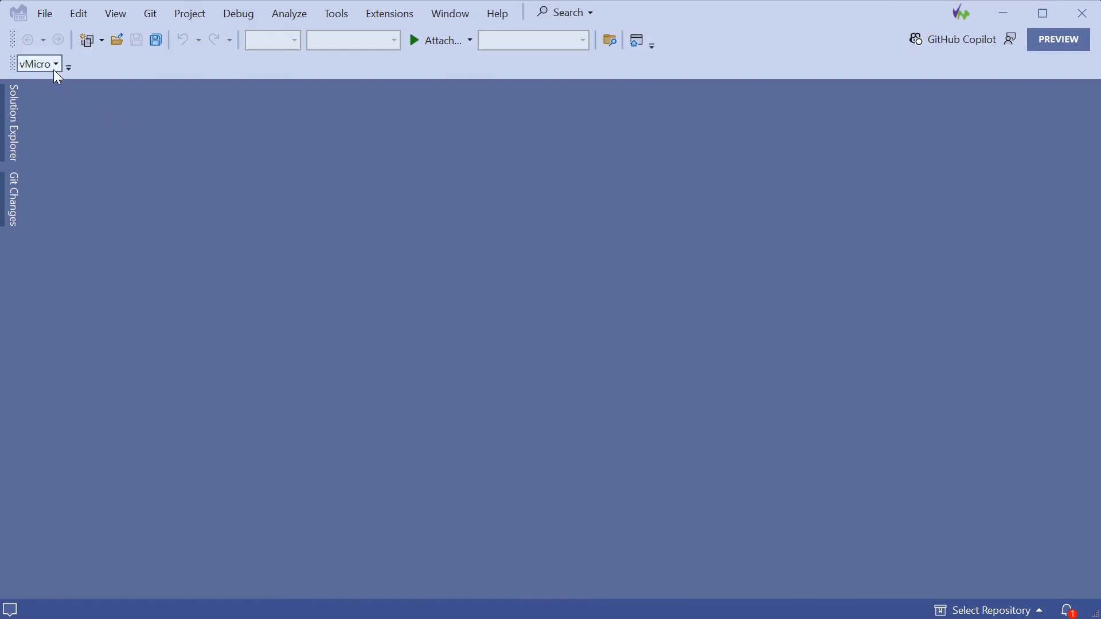
# Open Micro Explorer on its Board Manager tab listing available platforms
pyautogui.click(56, 64)
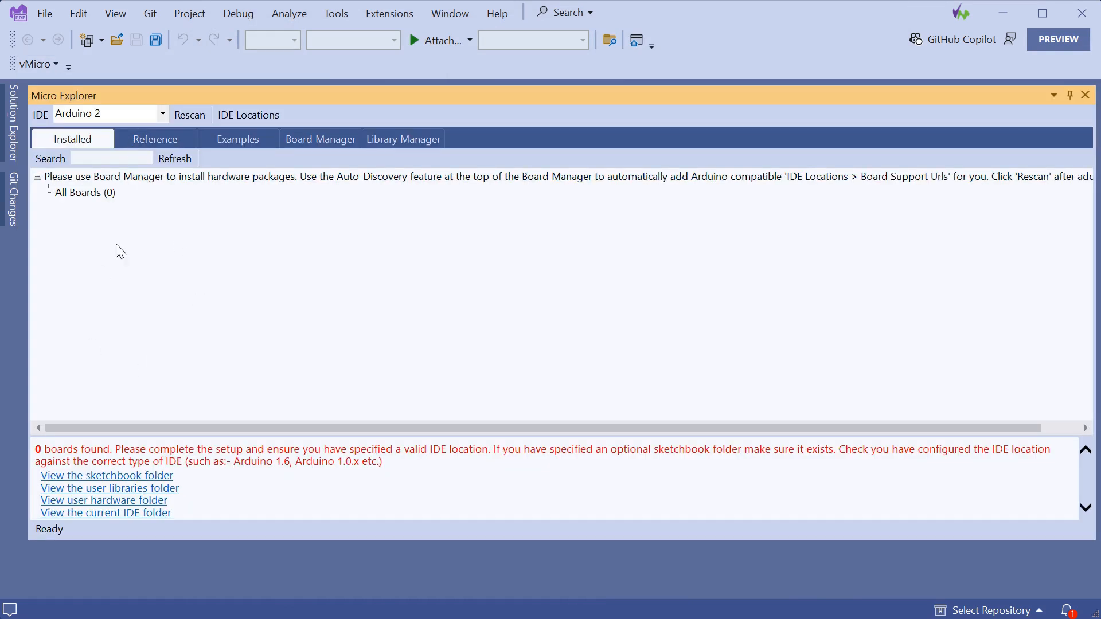
pyautogui.moveTo(311, 231)
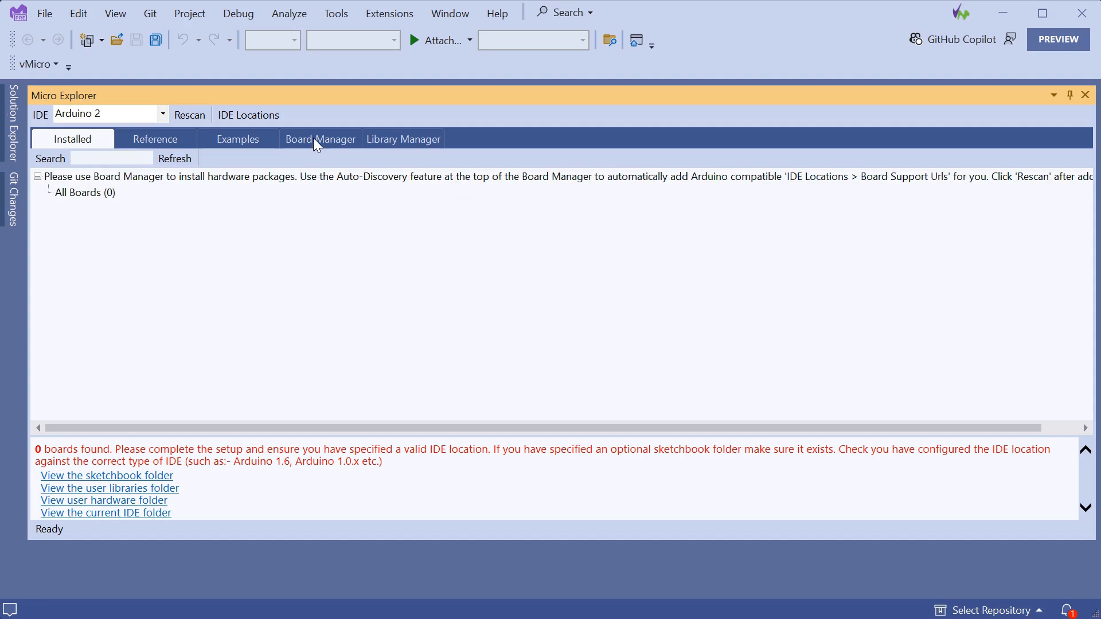
pyautogui.moveTo(343, 153)
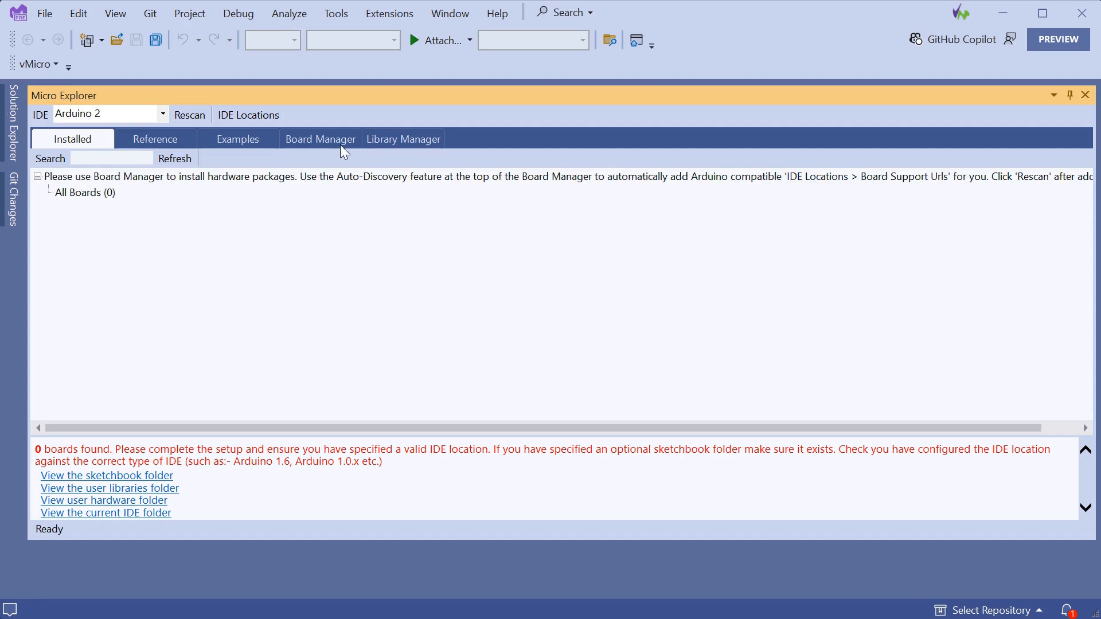
pyautogui.click(319, 138)
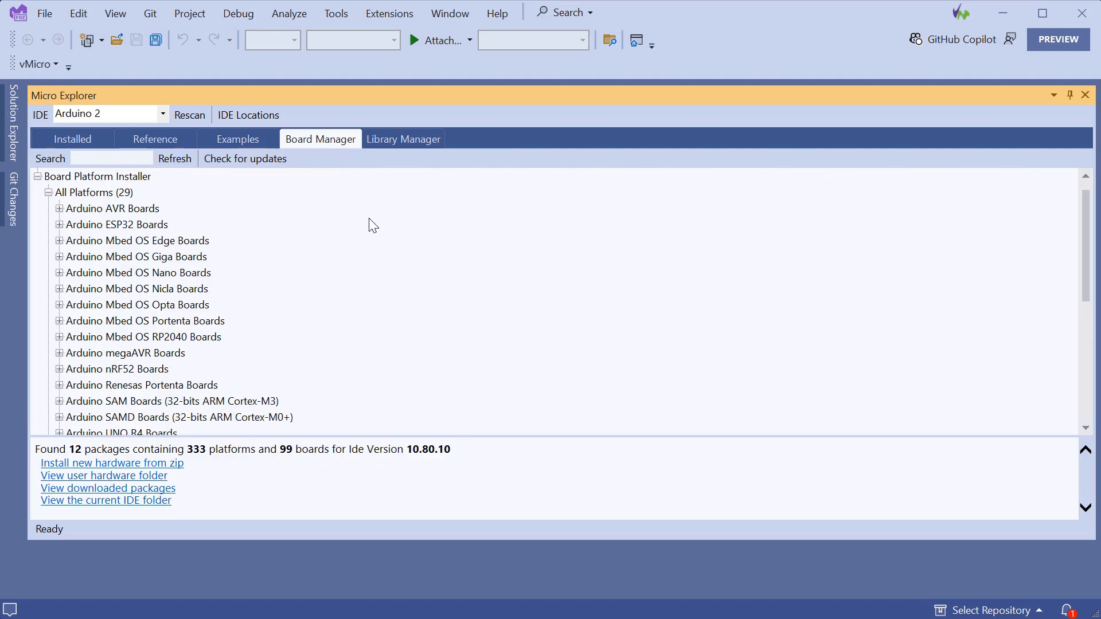
pyautogui.moveTo(374, 262)
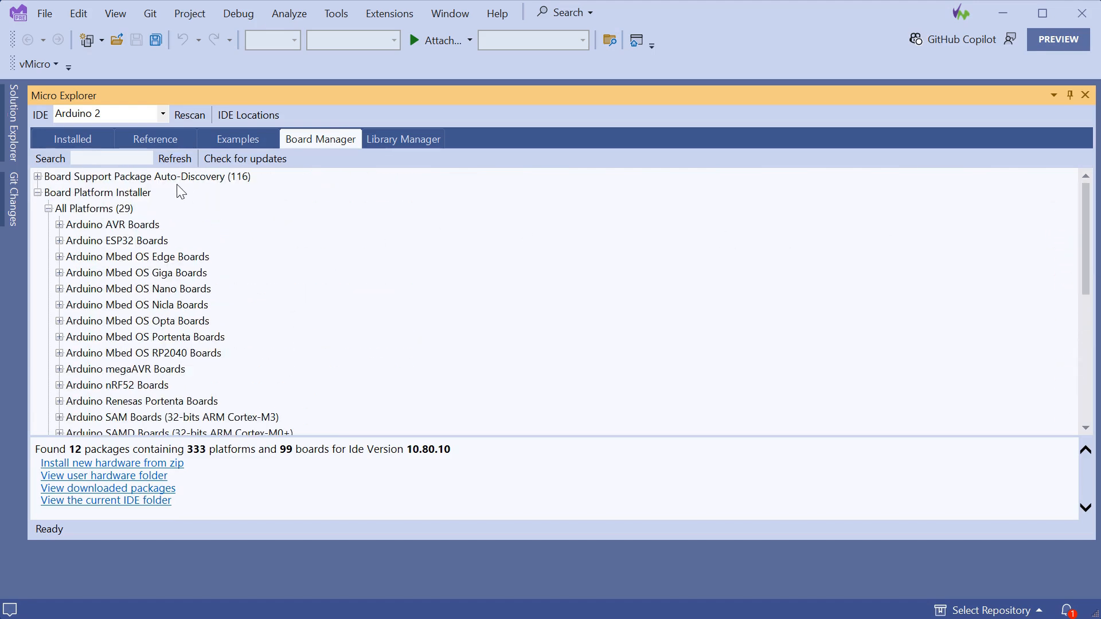
pyautogui.moveTo(157, 204)
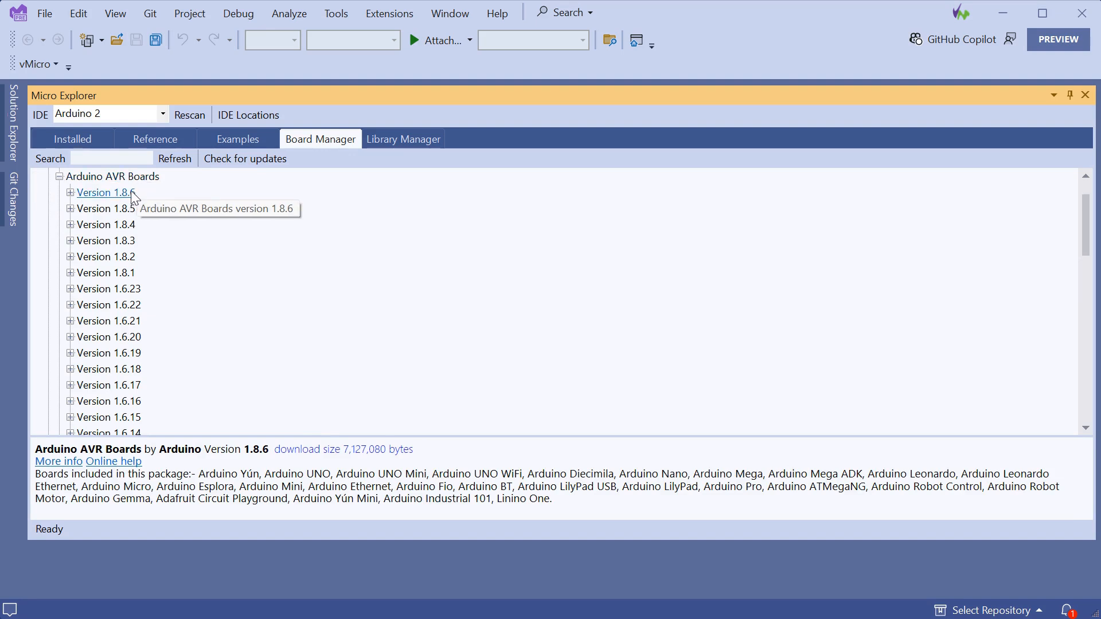
# Install Arduino AVR Boards 1.8.6, approve its post-install script, and rescan packages
pyautogui.click(105, 192)
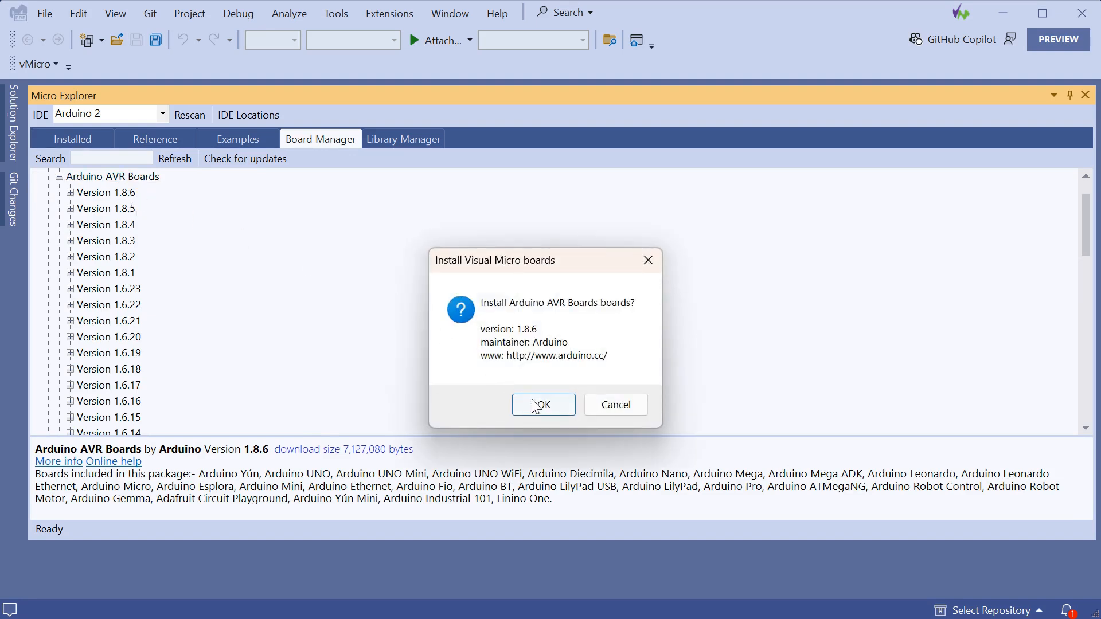
pyautogui.click(542, 405)
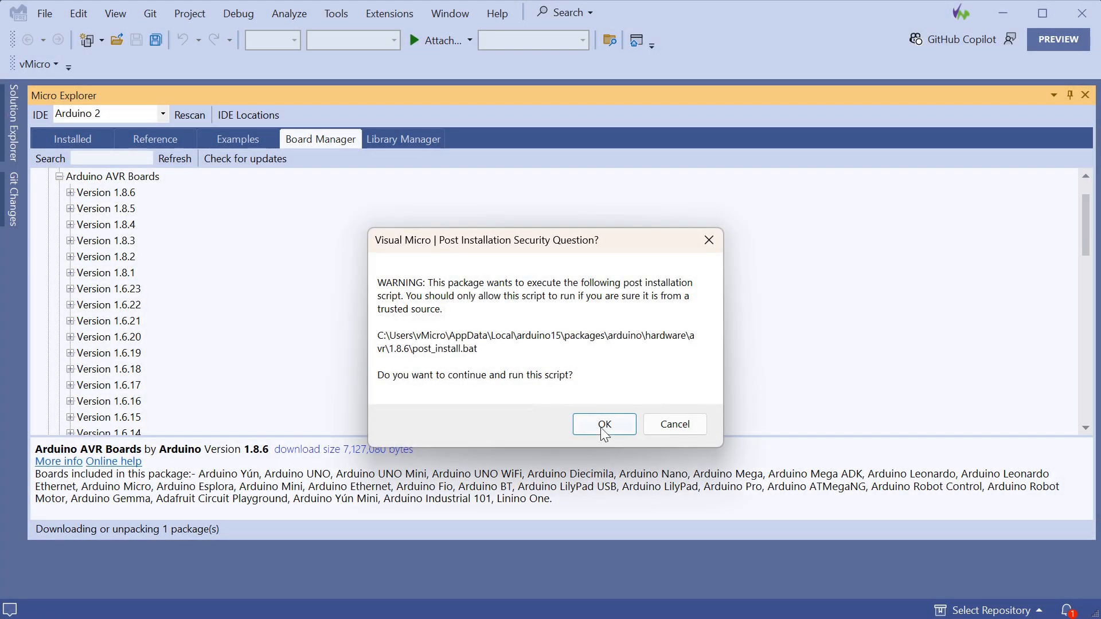
pyautogui.click(602, 424)
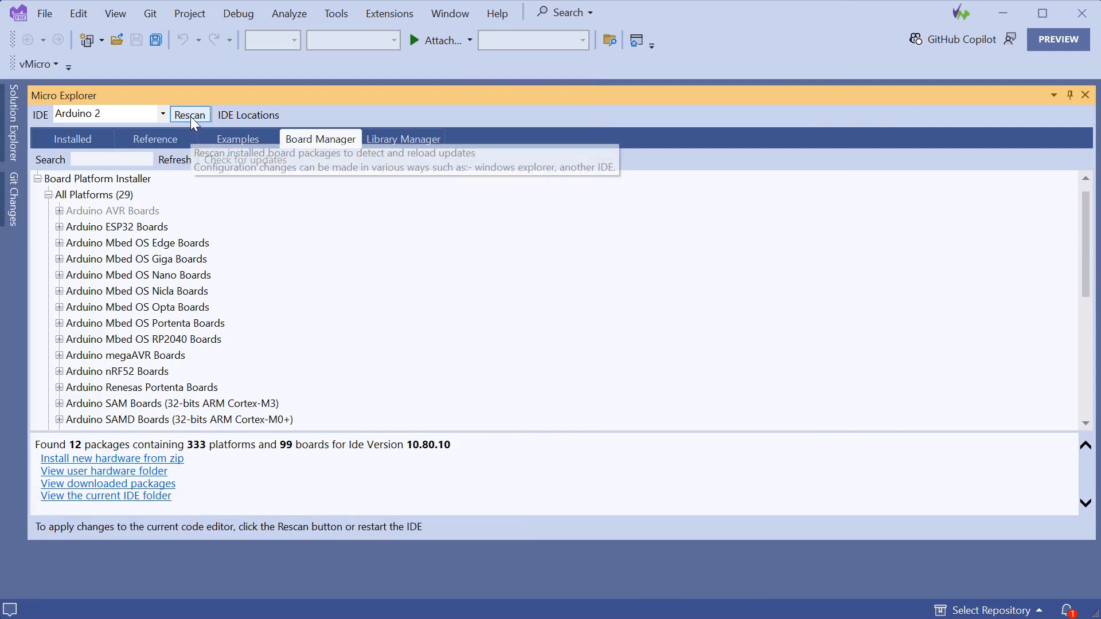
pyautogui.click(189, 115)
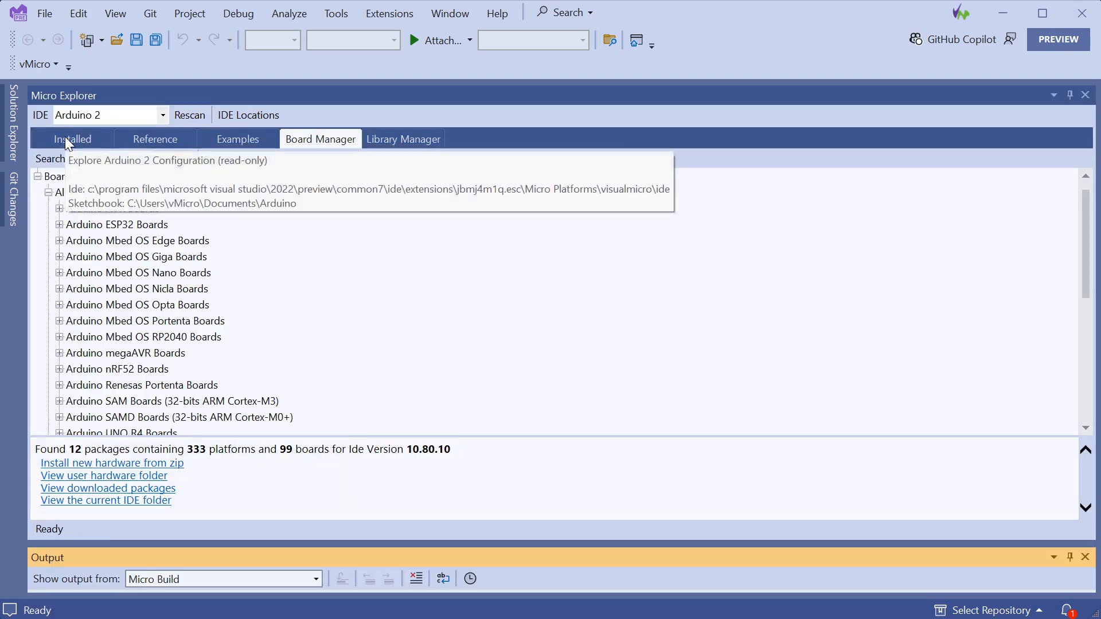
# Confirm Installed > Arduino > Arduino AVR Boards lists 38 boards, then close Micro Explorer
pyautogui.click(72, 138)
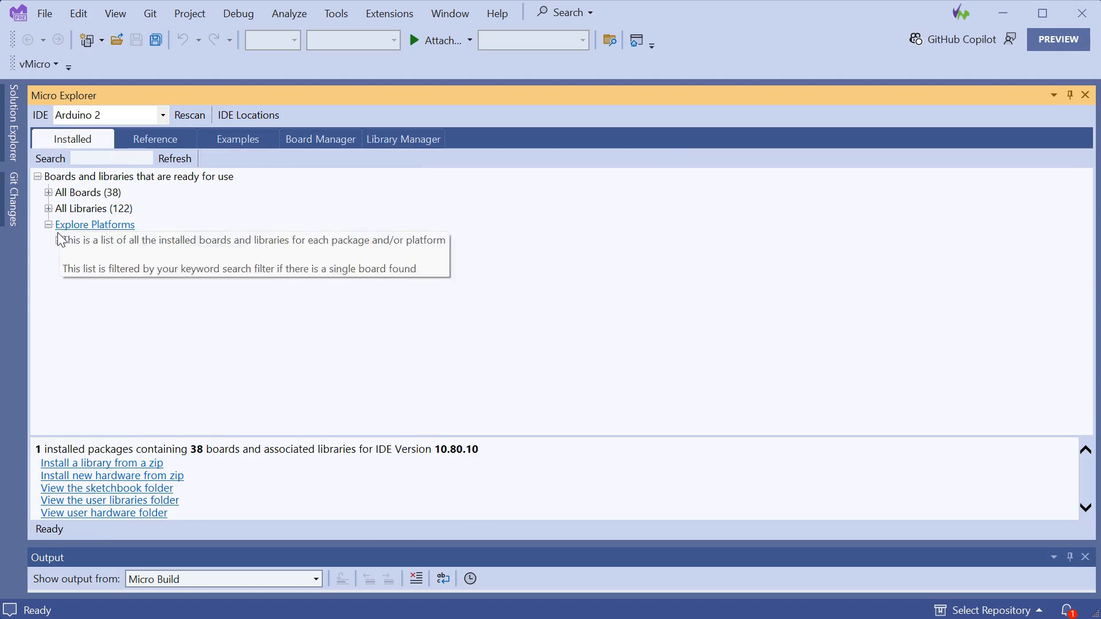
pyautogui.click(49, 224)
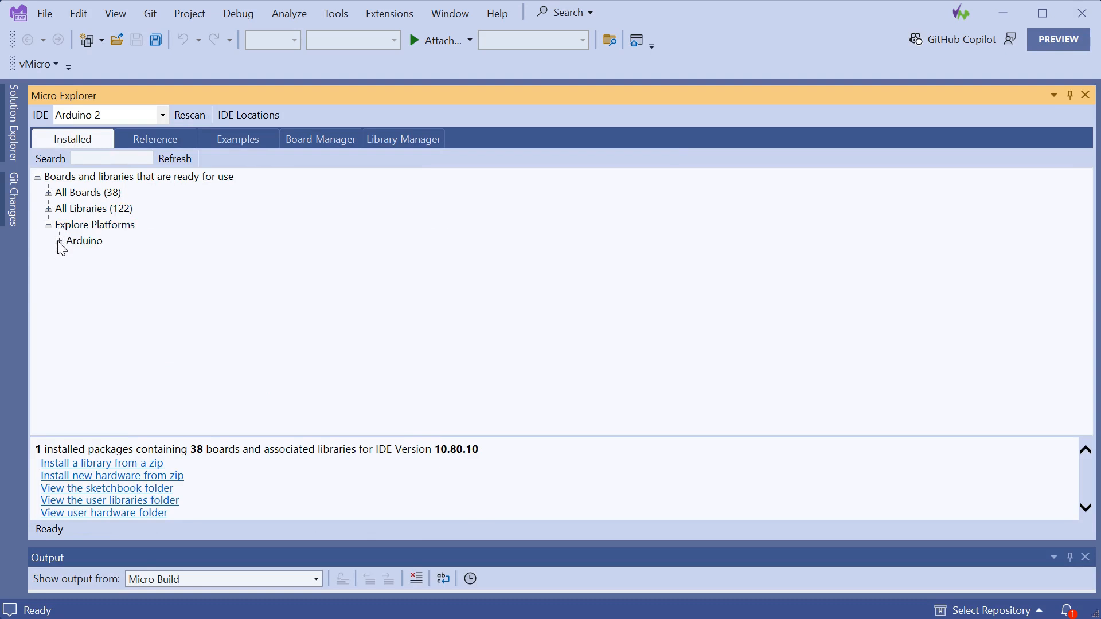
pyautogui.click(59, 241)
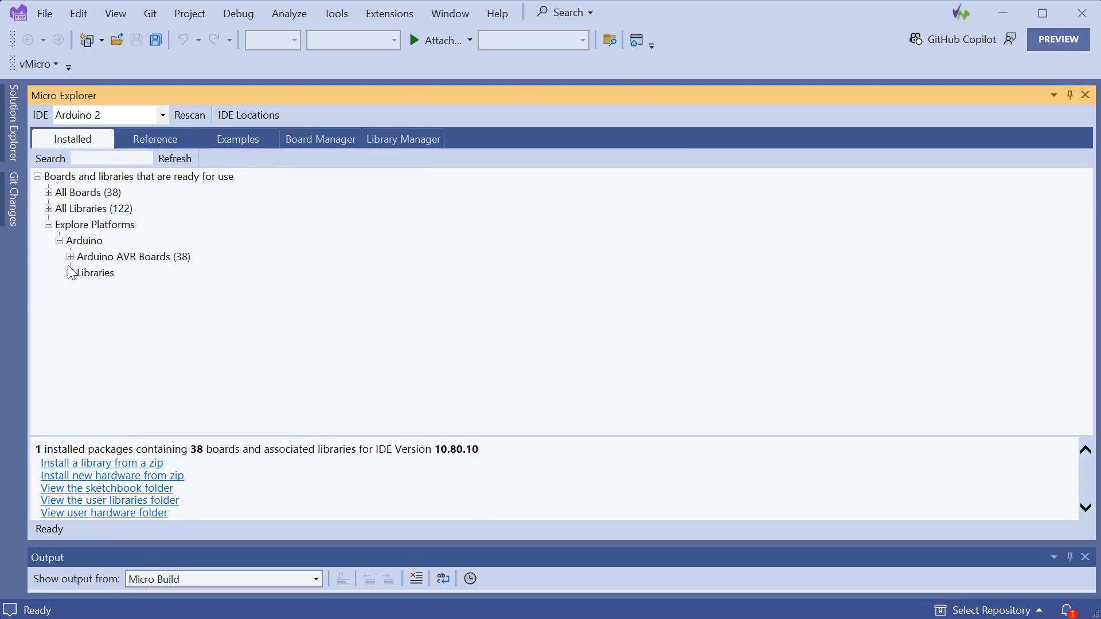
pyautogui.click(70, 257)
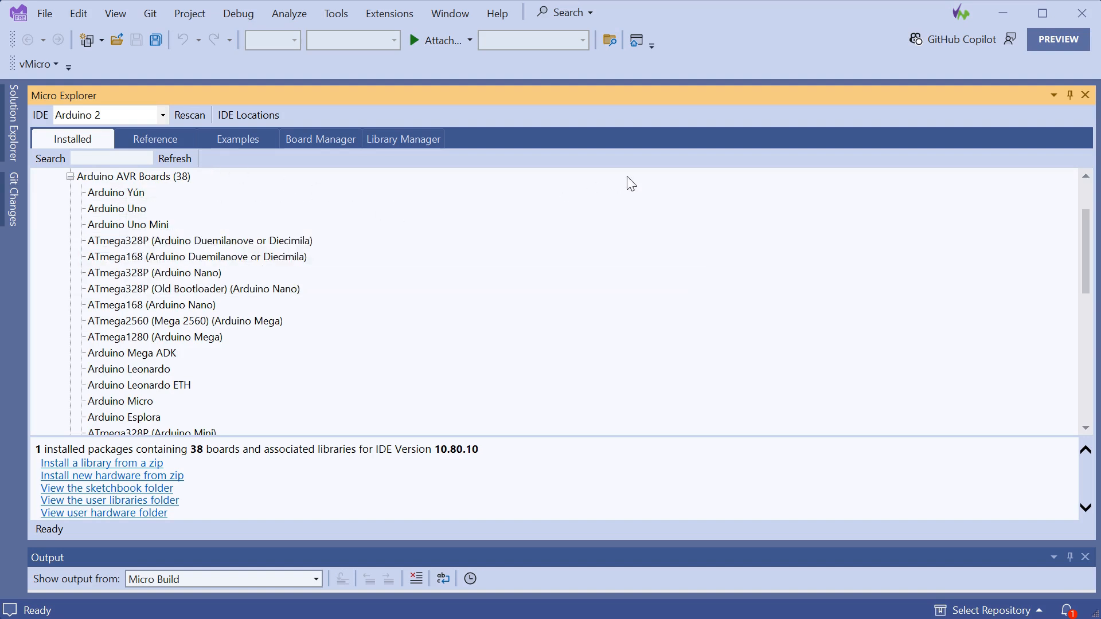
pyautogui.moveTo(1087, 102)
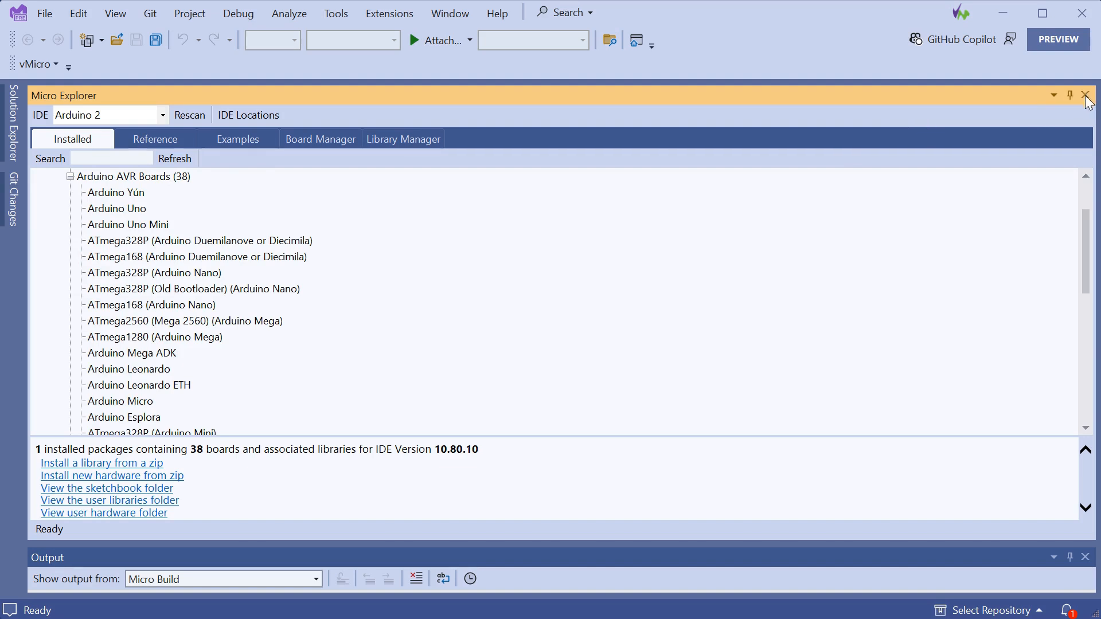
pyautogui.click(1090, 95)
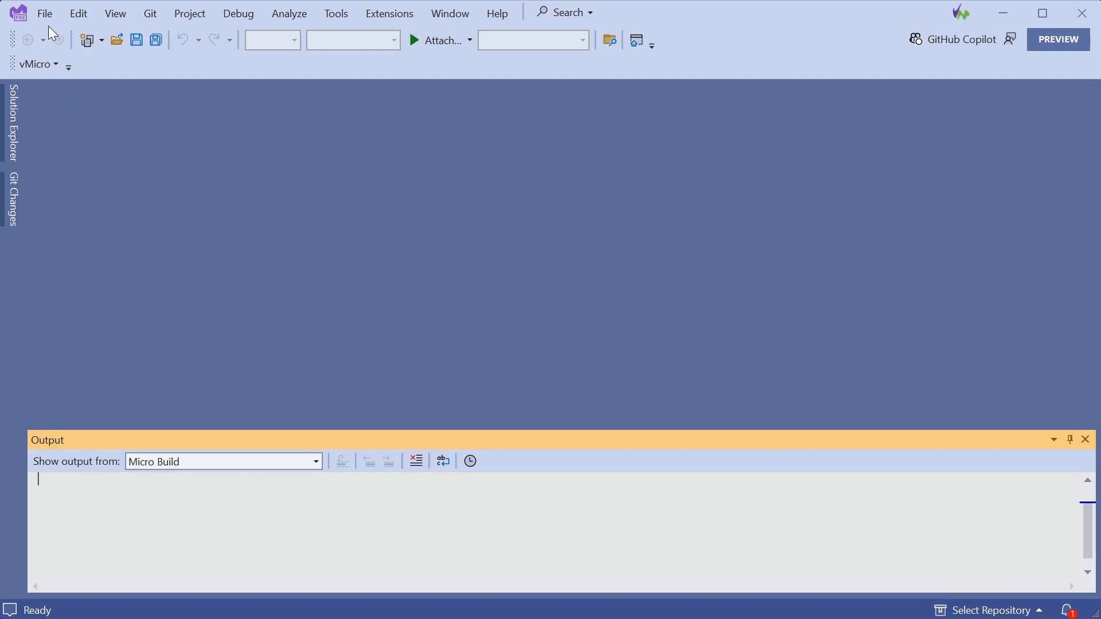
# Create a new Arduino project from the File menu and name it MyFirstvMicro
pyautogui.click(44, 13)
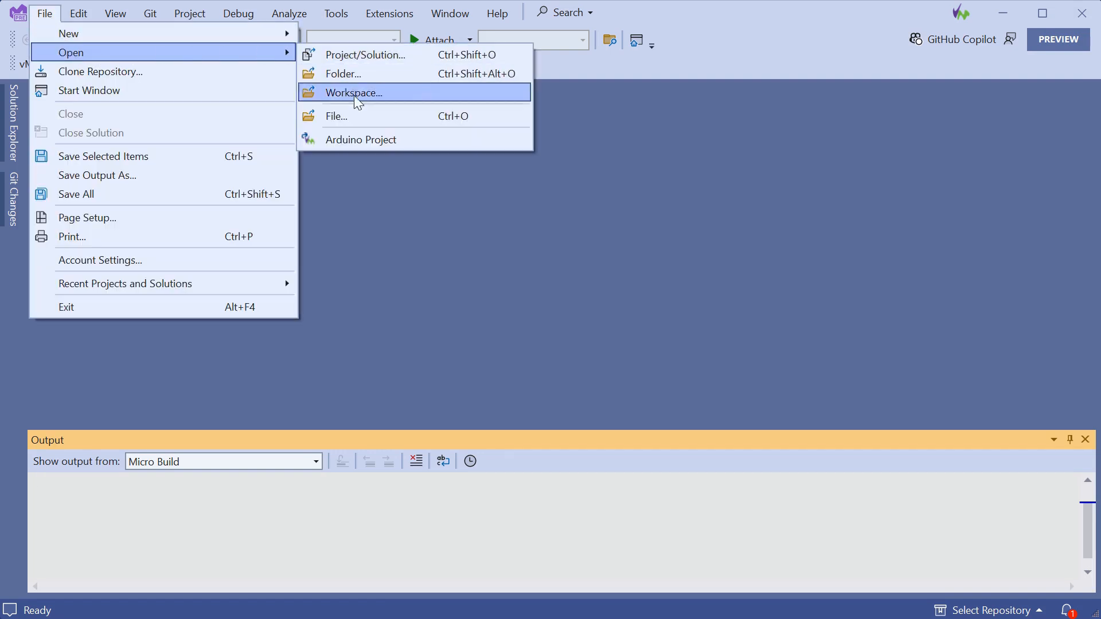
pyautogui.moveTo(422, 139)
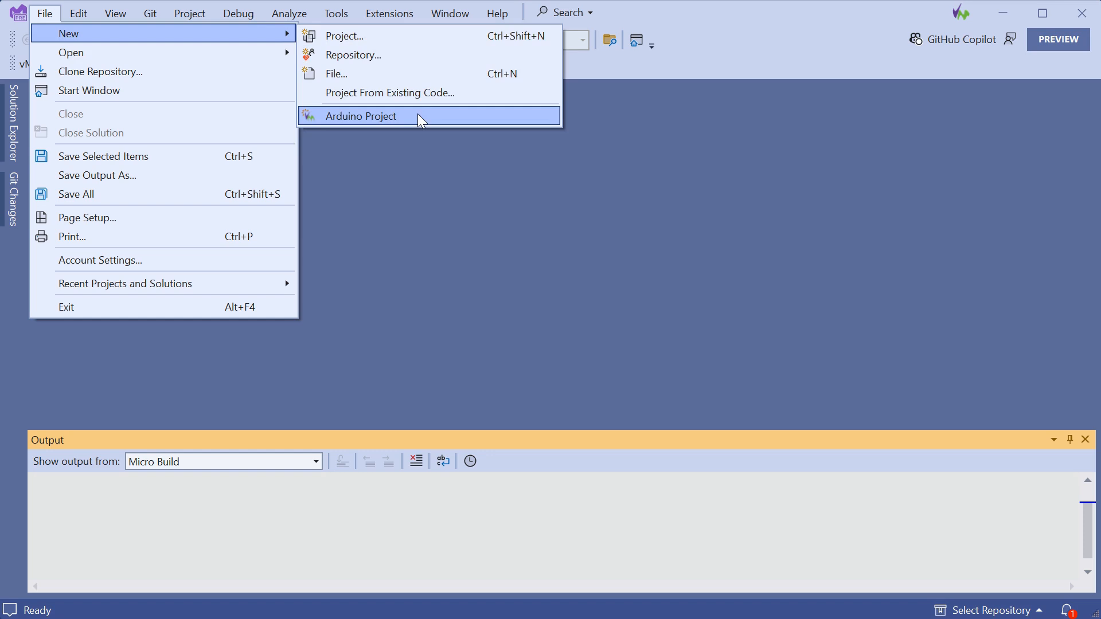
pyautogui.click(363, 116)
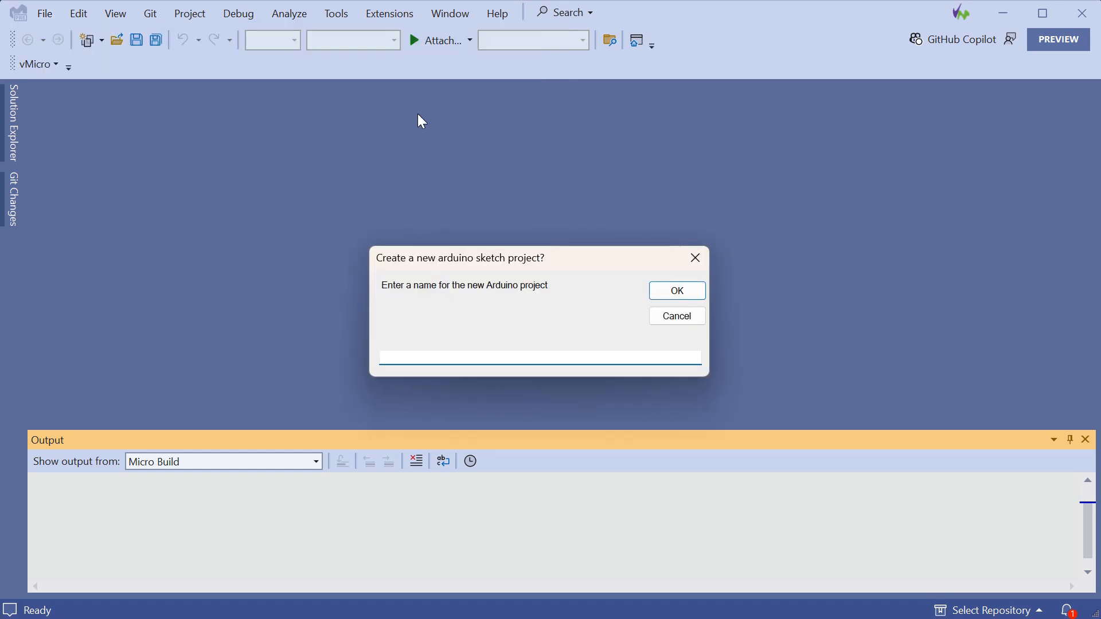
pyautogui.write('MyFirs')
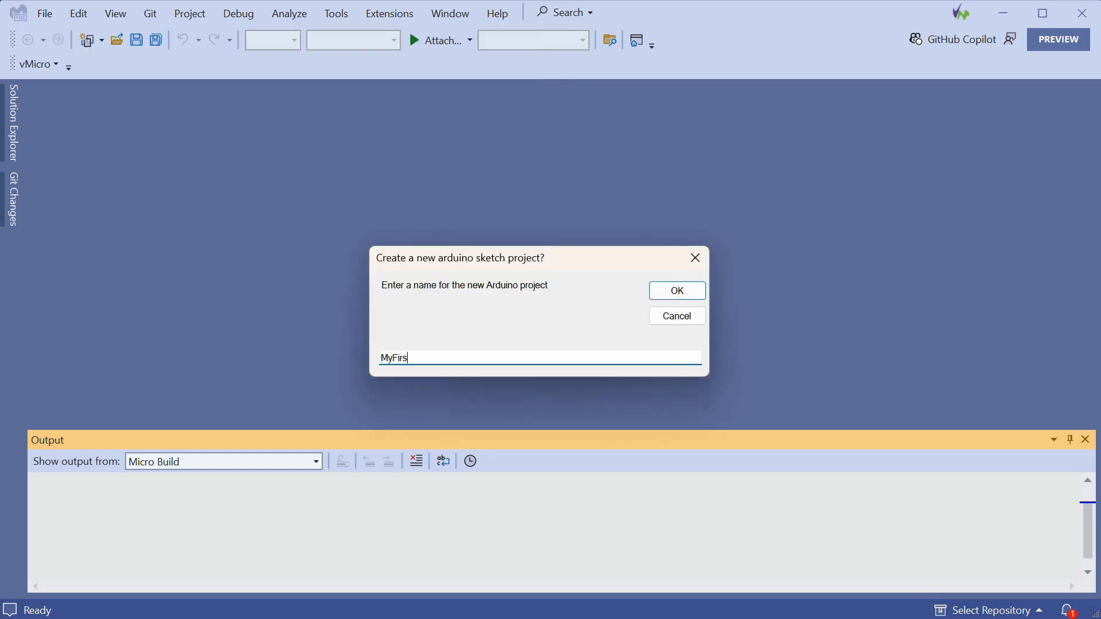
pyautogui.write('tvMicro')
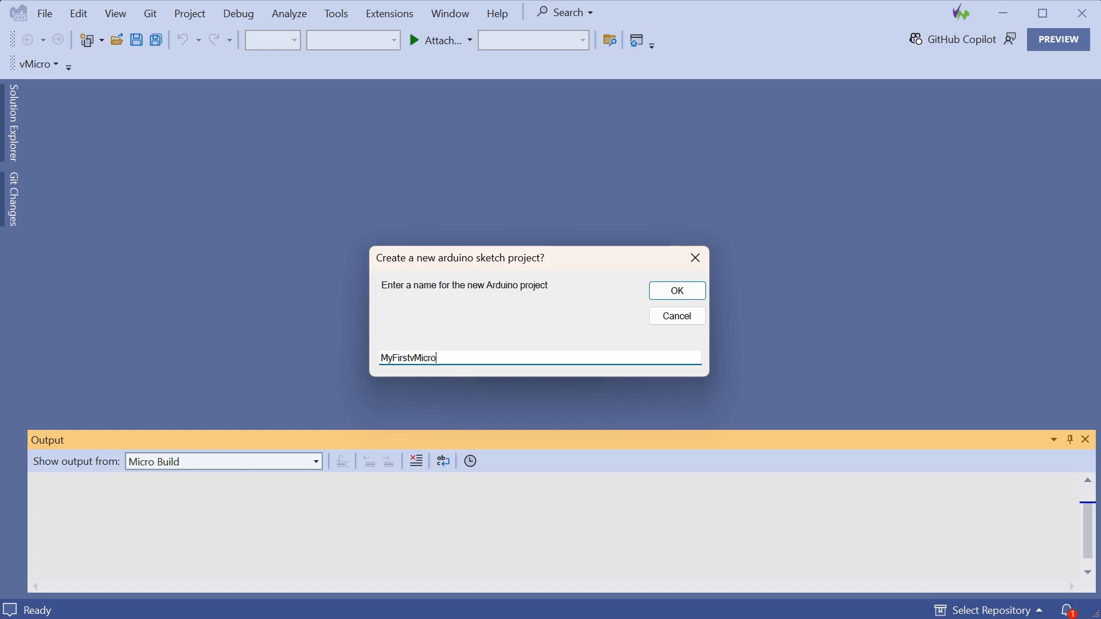